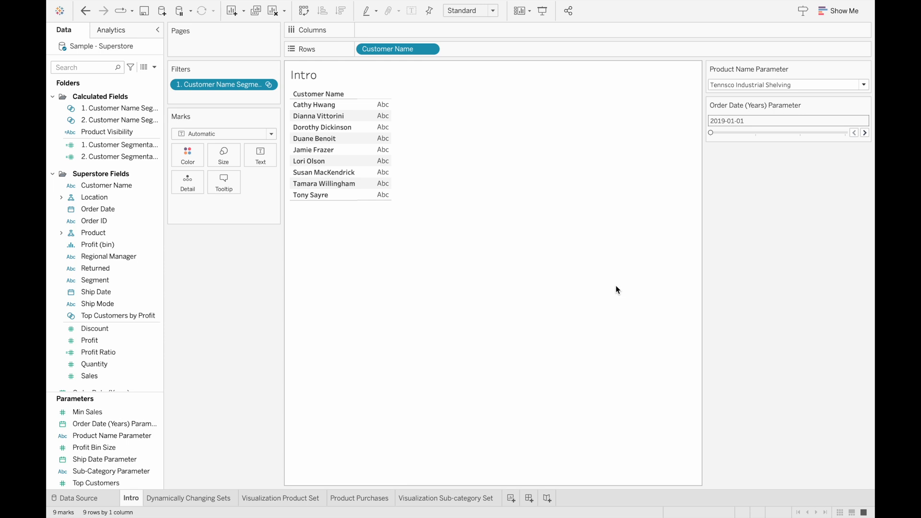
mouse_move(561, 230)
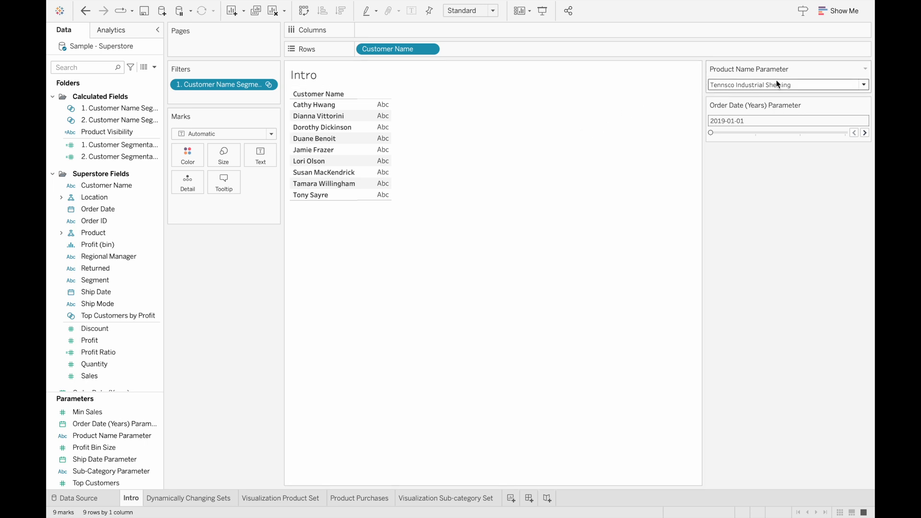
mouse_move(783, 88)
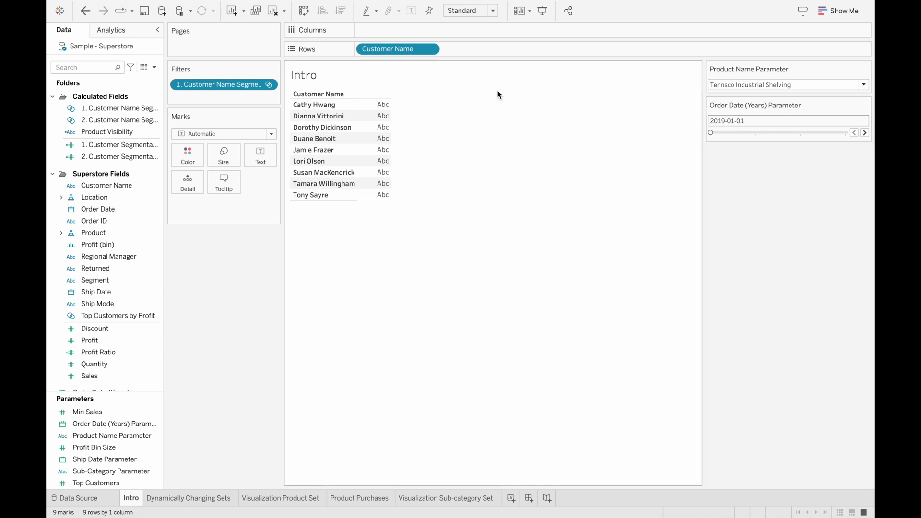
mouse_move(415, 173)
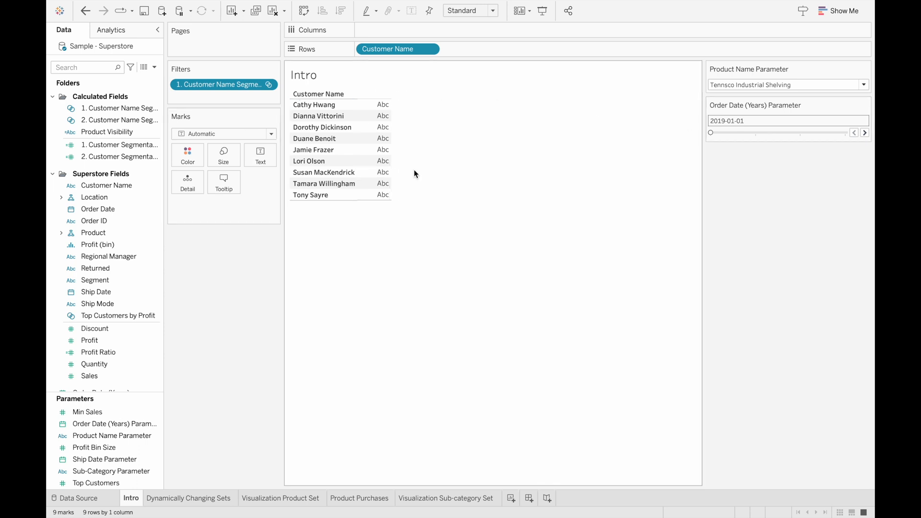
Slide the Order Date (Years) parameter to 2020, back to 2019, then to 2021, shrinking the customer list to four
drag(710, 133, 756, 132)
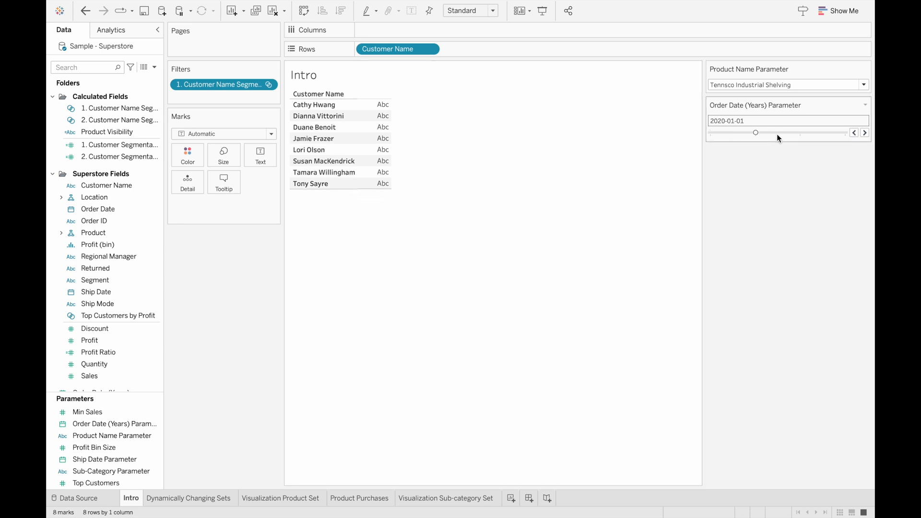
drag(755, 133, 710, 133)
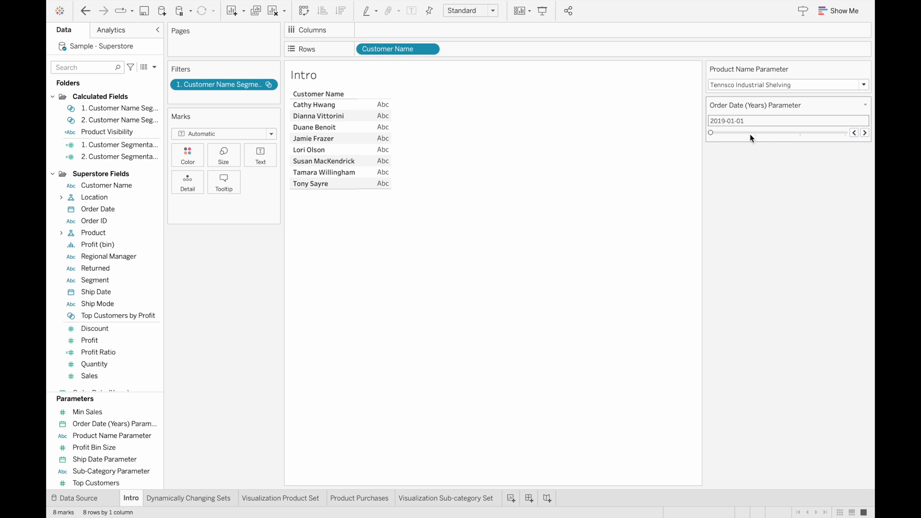
drag(711, 133, 800, 132)
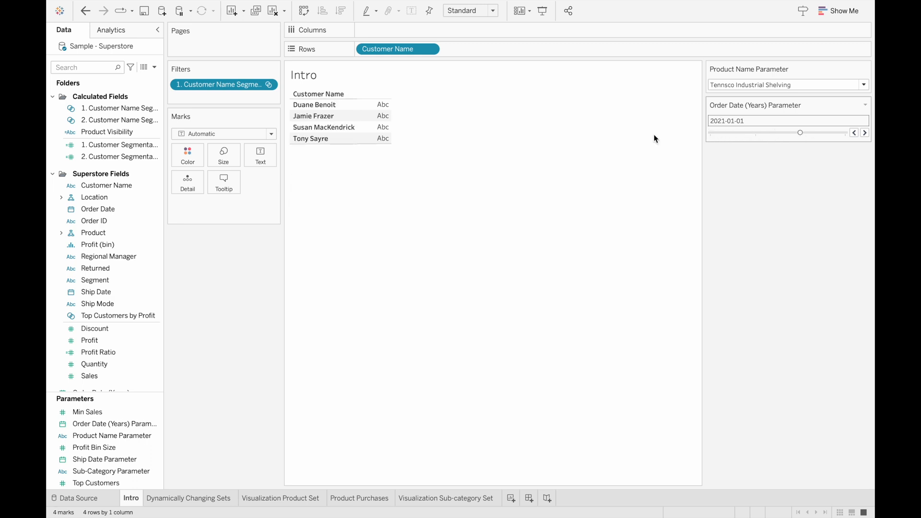
mouse_move(423, 158)
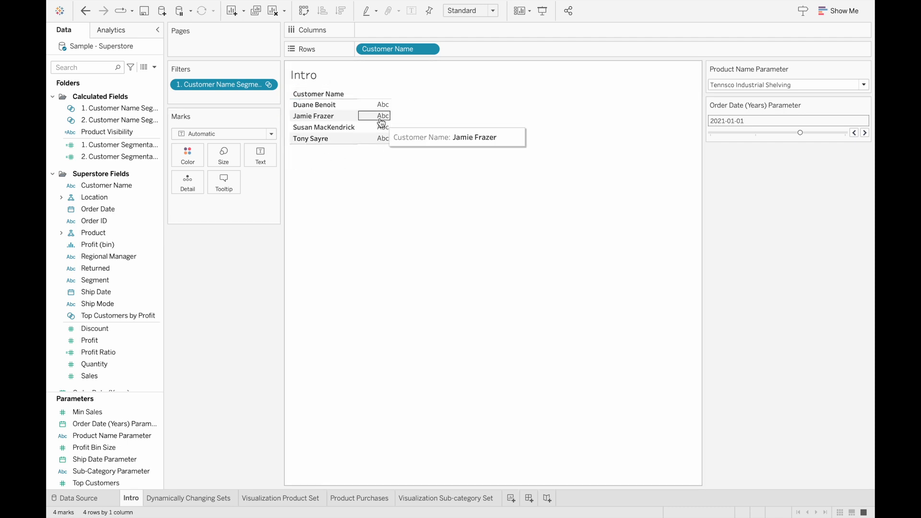
mouse_move(397, 186)
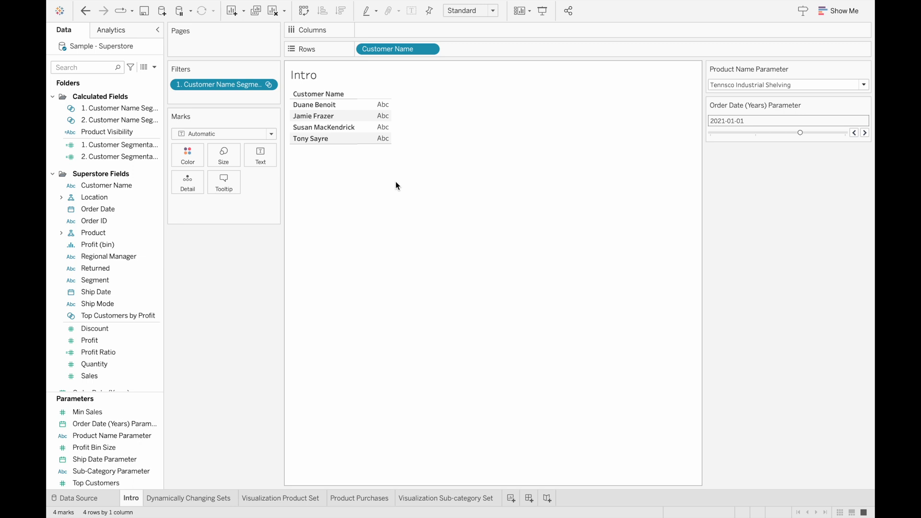
mouse_move(399, 201)
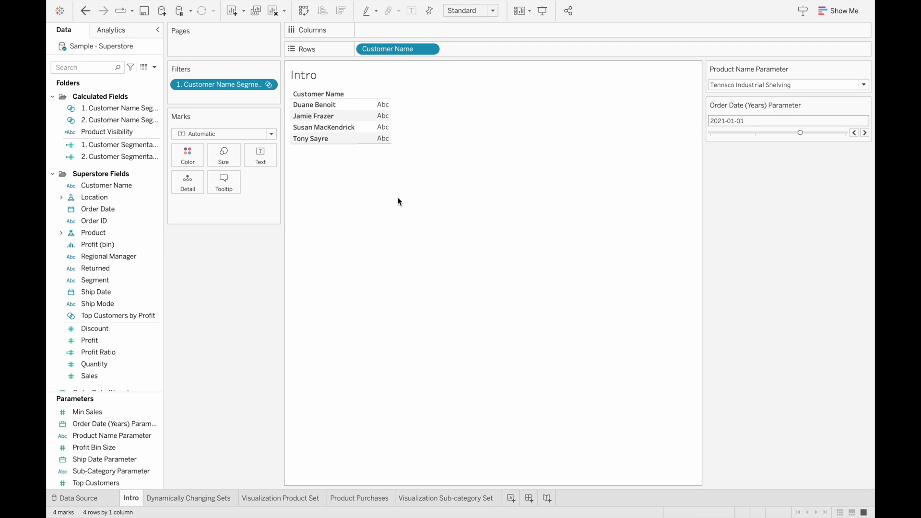
Move to the Dynamically Changing Sets sheet and start a new set from the Customer Name field
click(167, 498)
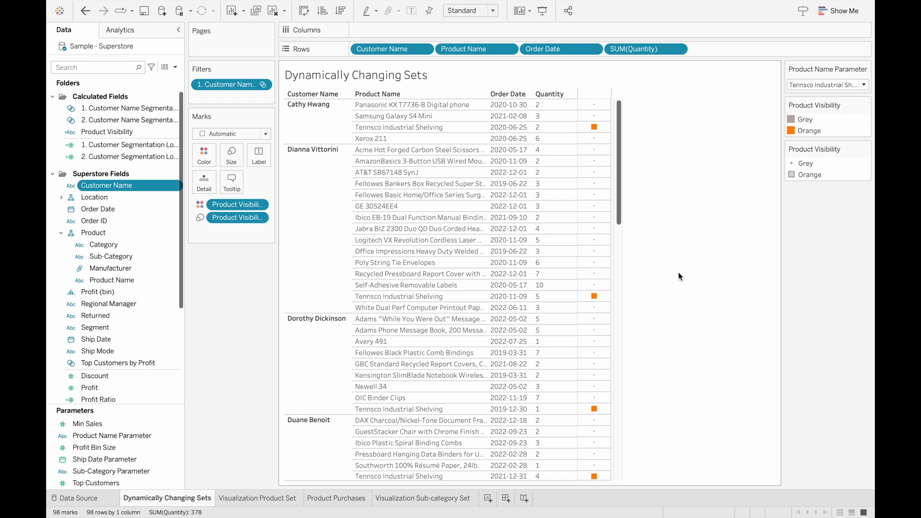
right_click(106, 186)
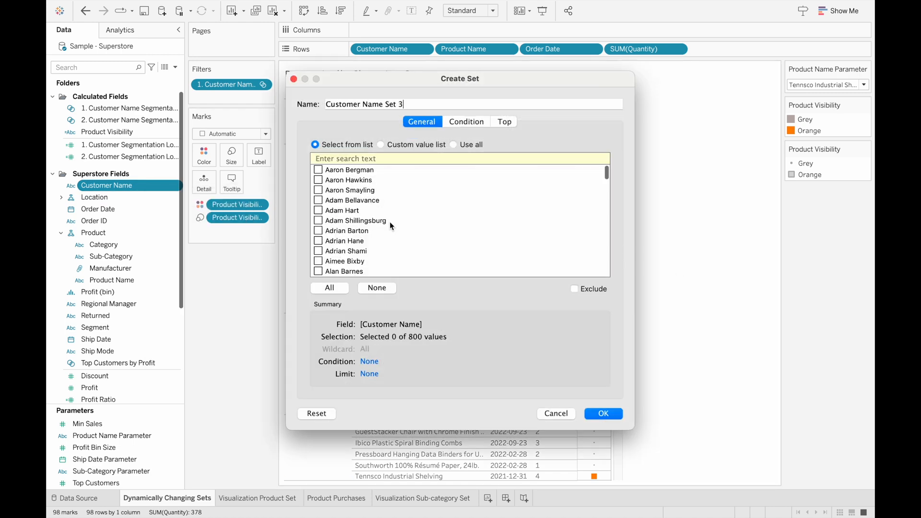
Attempt a By formula condition [Product Name] = 'Tennsco Industrial Shelving', dismiss the aggregate error and cancel the set
click(467, 122)
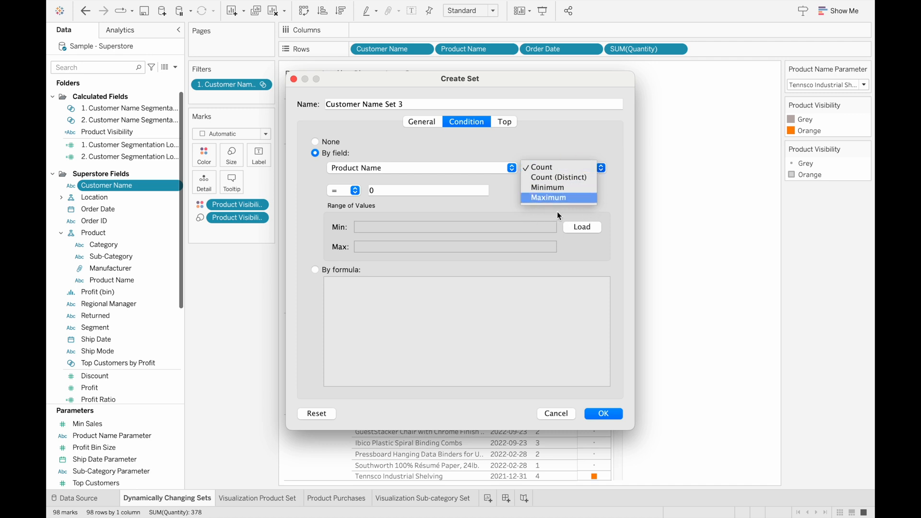
mouse_move(318, 274)
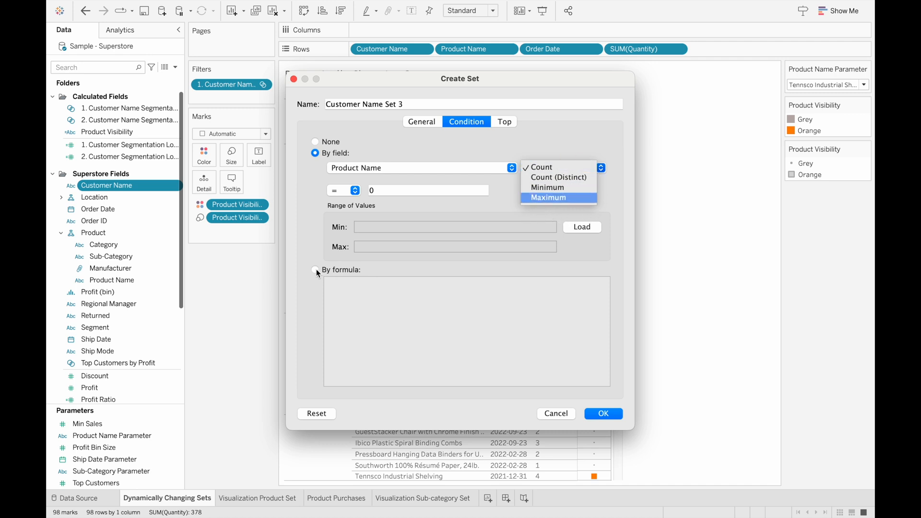
click(316, 270)
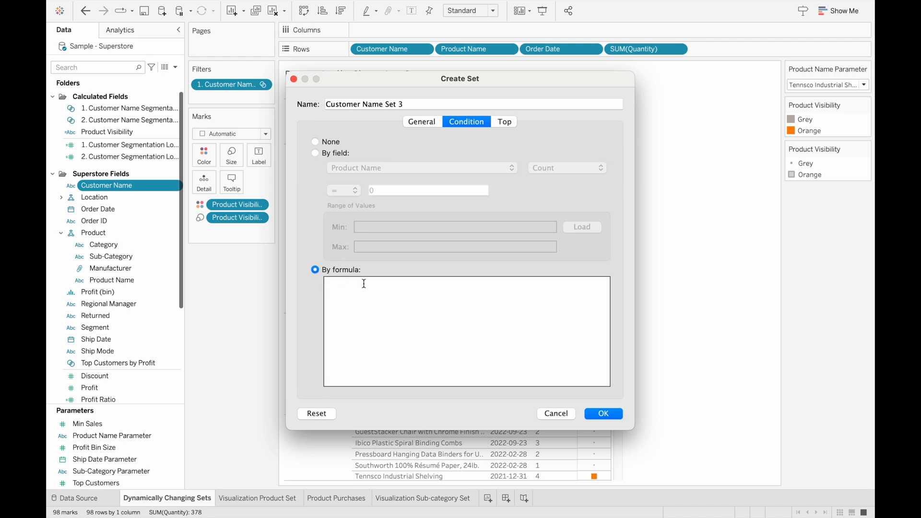
text(Pro)
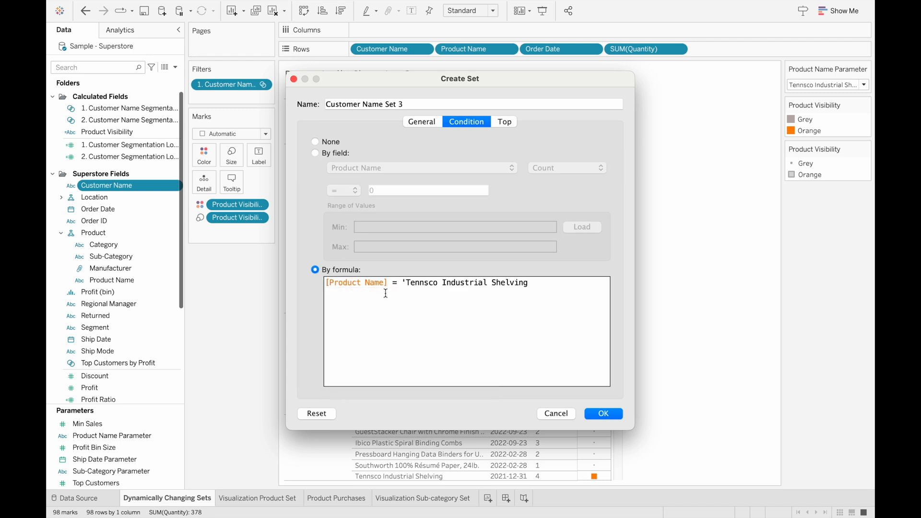
click(603, 413)
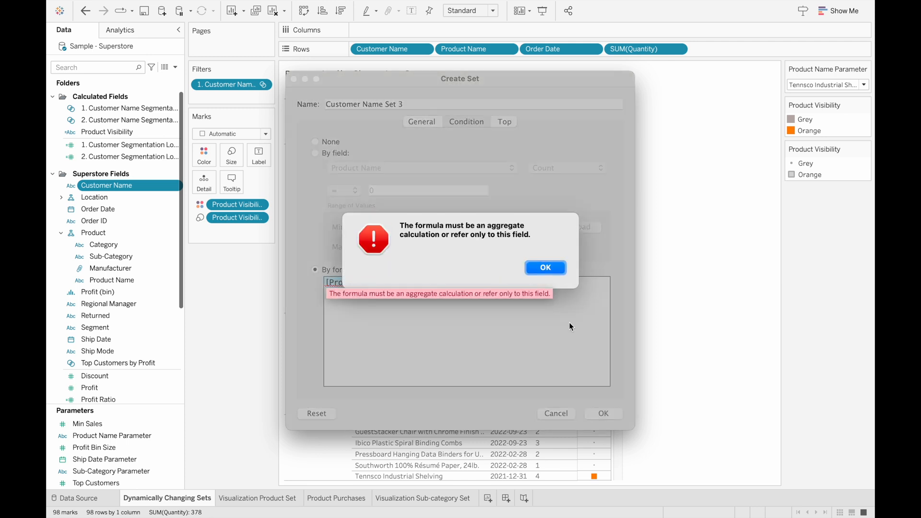
mouse_move(525, 265)
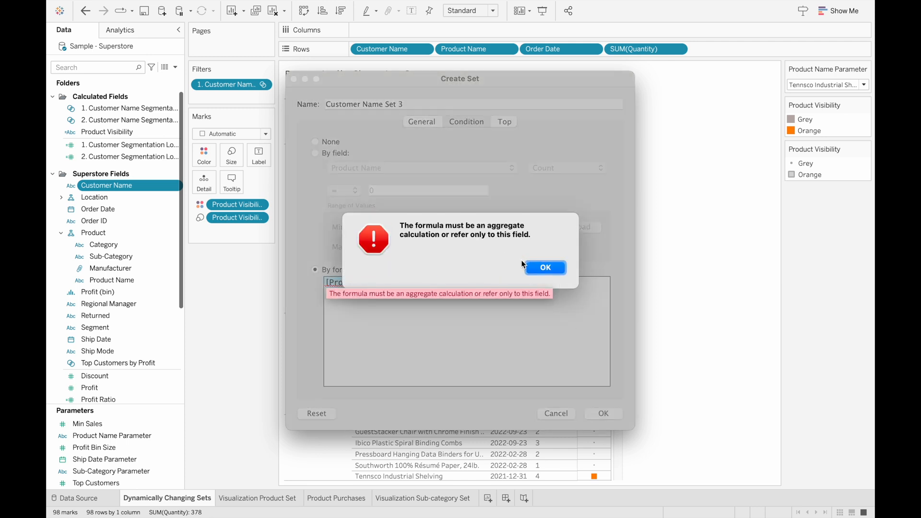
click(544, 268)
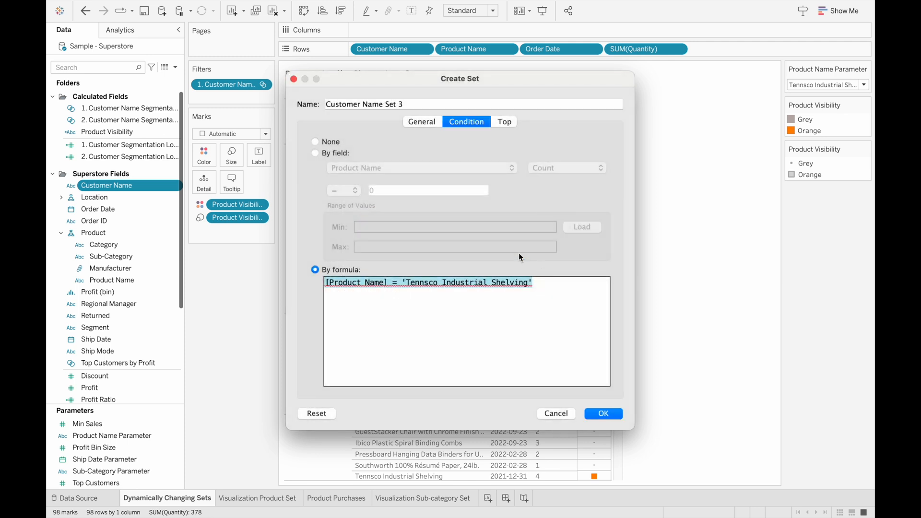
click(603, 413)
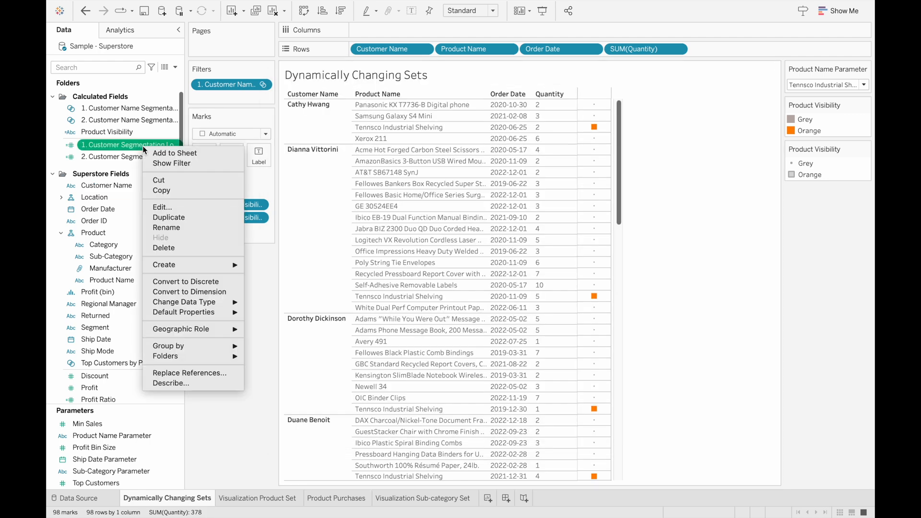
click(163, 207)
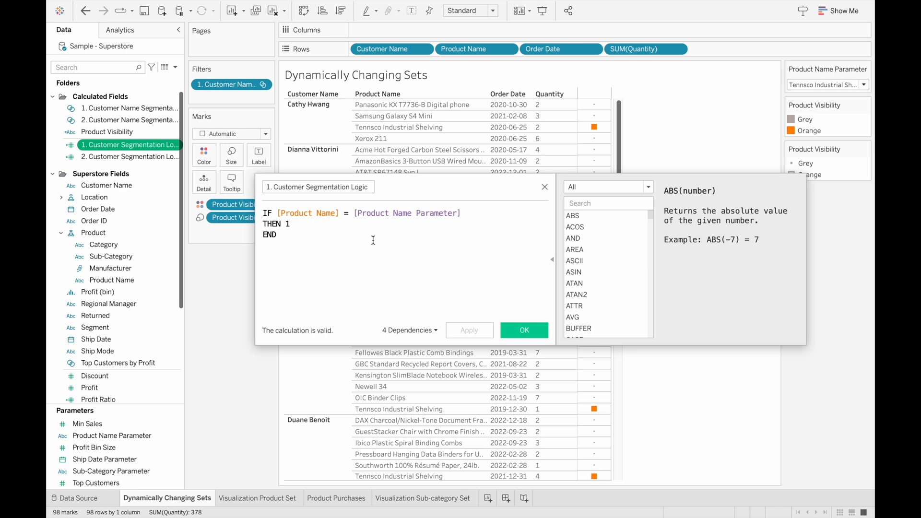
mouse_move(372, 240)
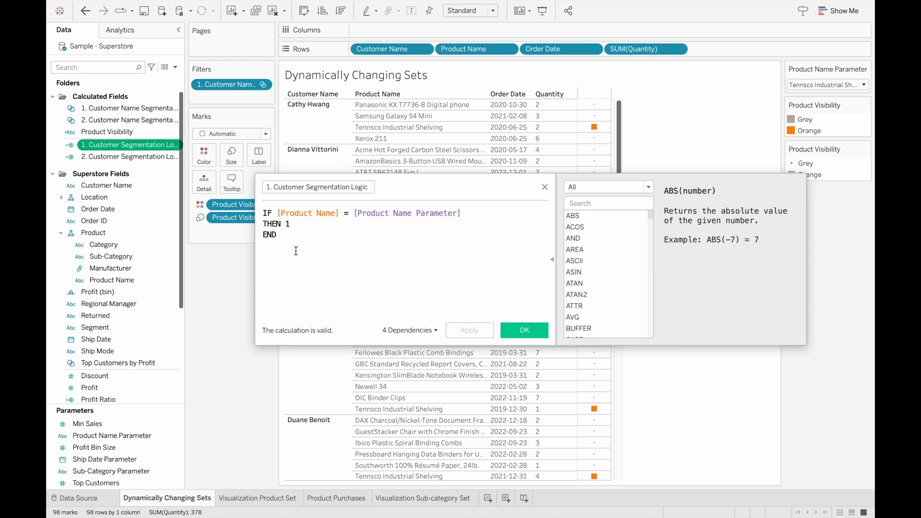
mouse_move(540, 187)
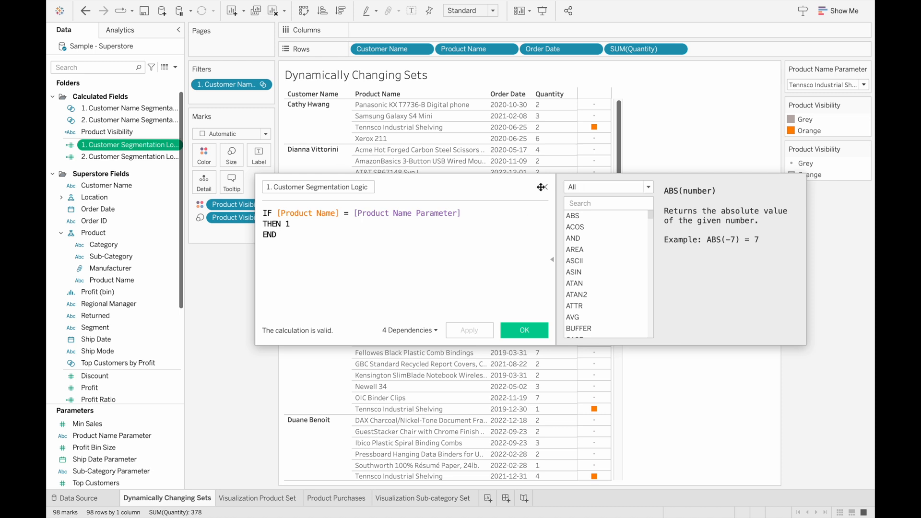
click(524, 329)
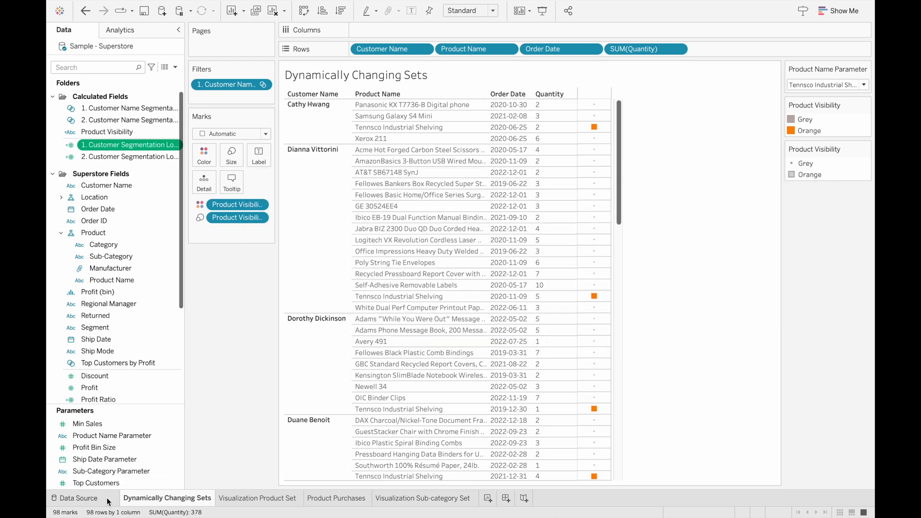
On the Data Source page, raise the Orders preview to 10000 rows so the segmentation calculation shows 1s
click(77, 498)
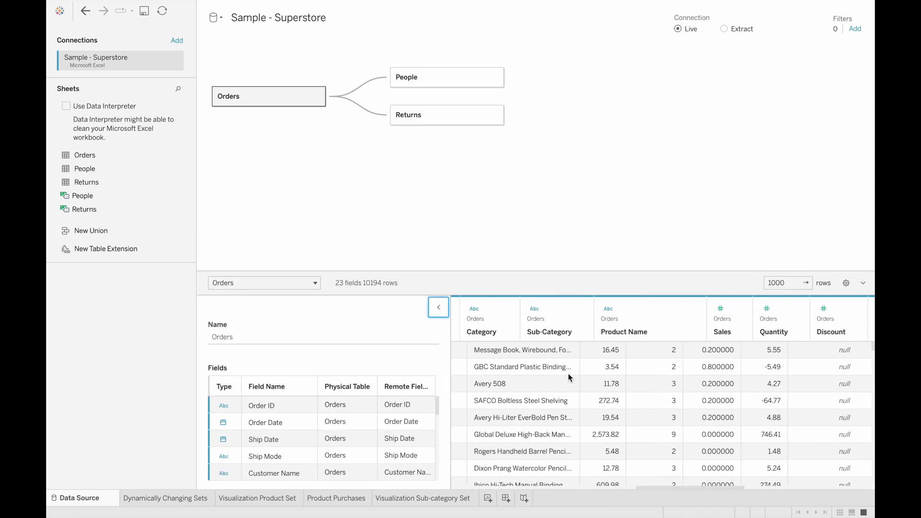
scroll(right, 3)
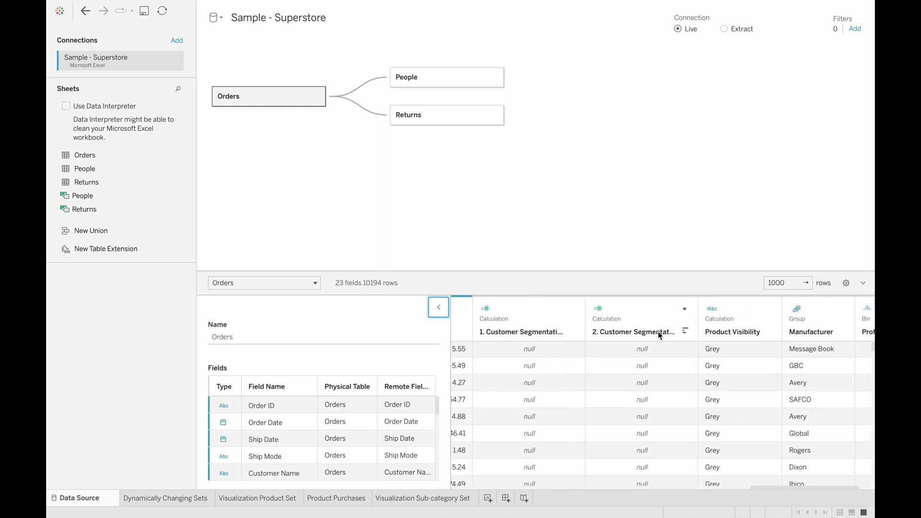
mouse_move(641, 350)
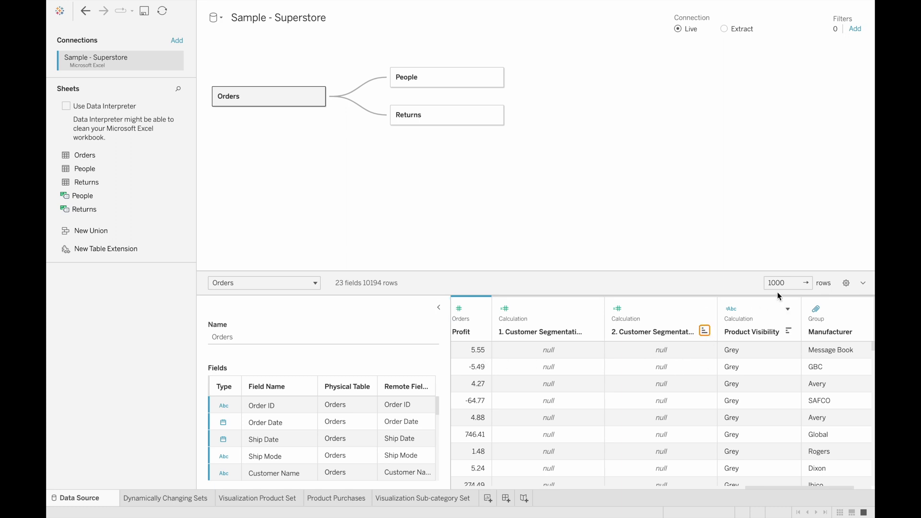
click(784, 282)
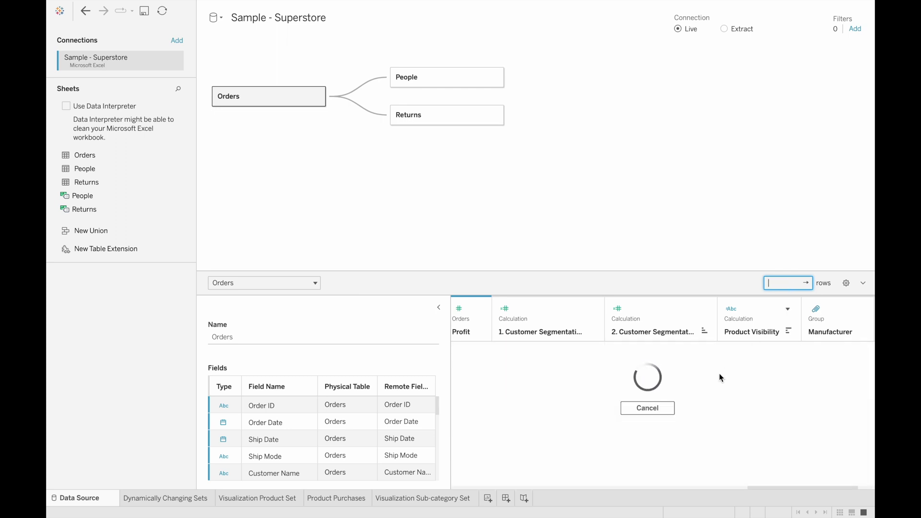
text(10000)
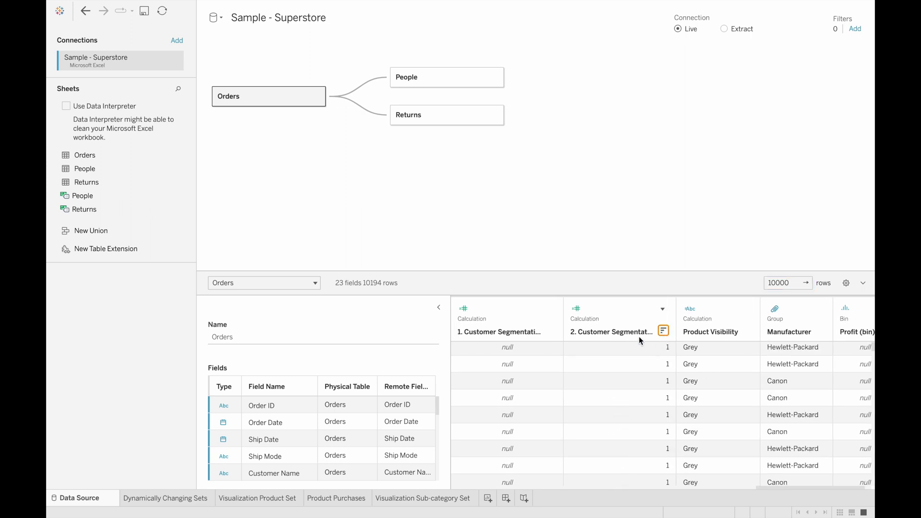
mouse_move(664, 355)
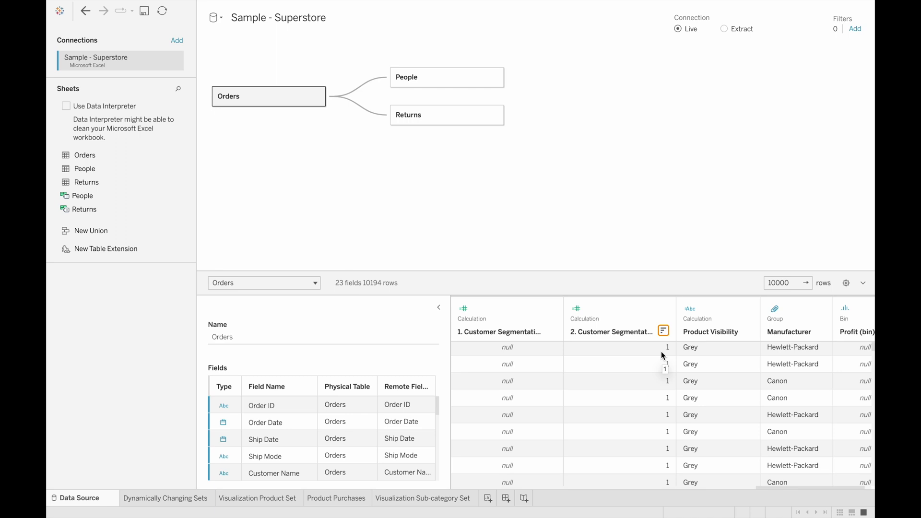
mouse_move(540, 421)
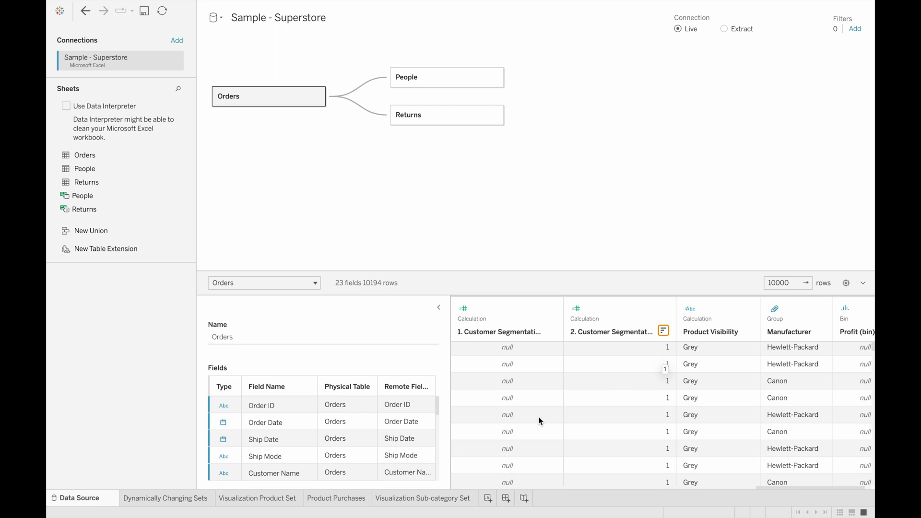
mouse_move(485, 420)
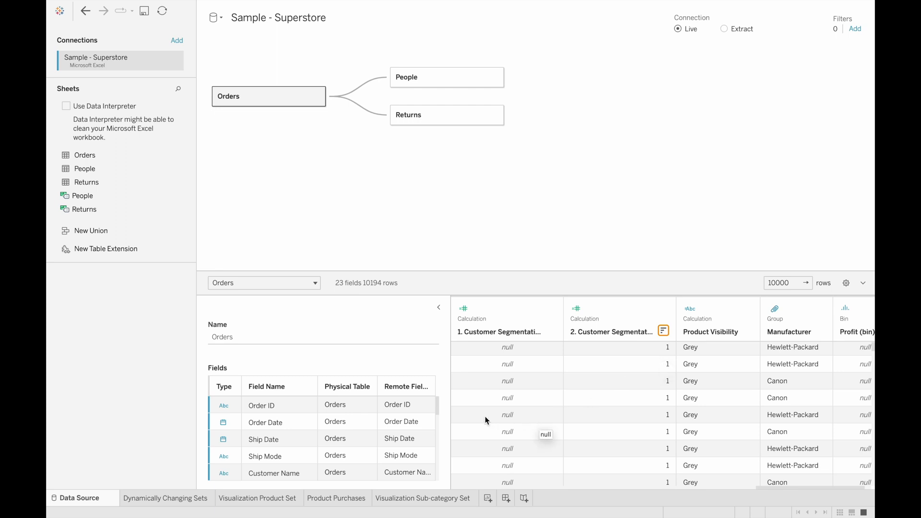
Return to Dynamically Changing Sets and start creating a set on Customer Name
click(166, 498)
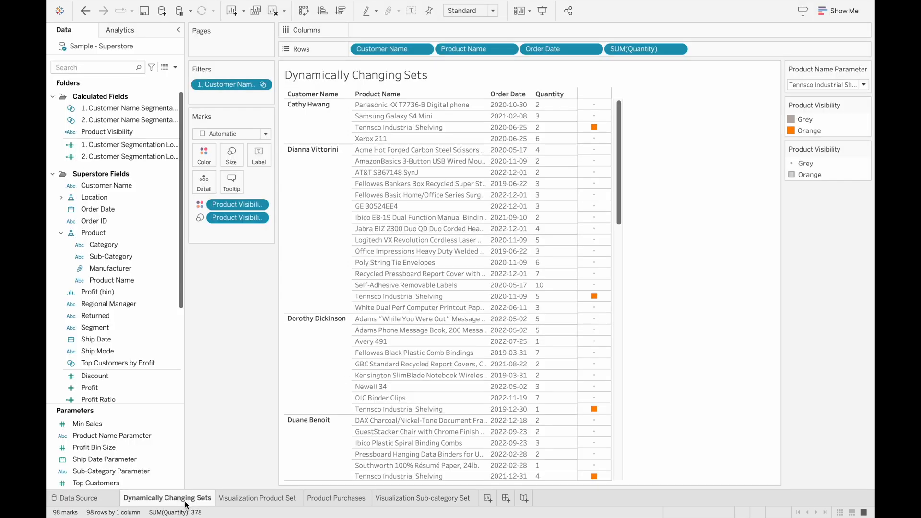
click(107, 185)
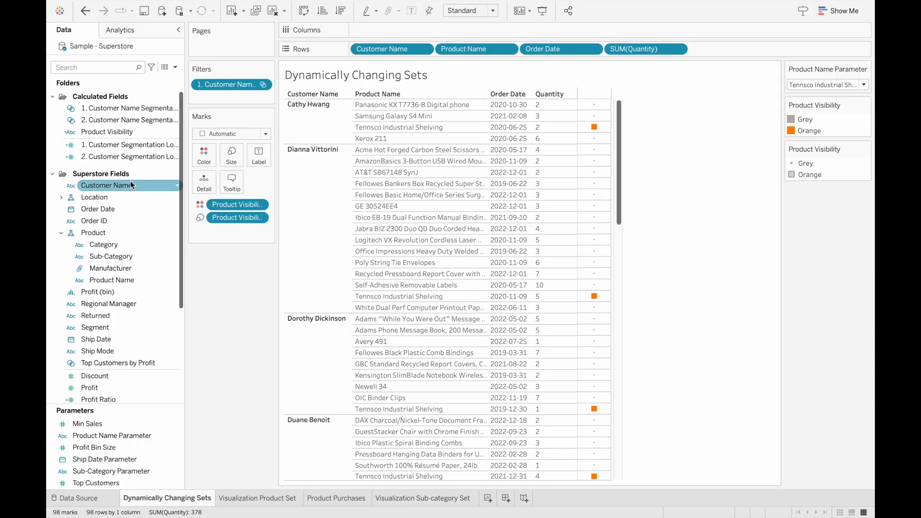
right_click(108, 185)
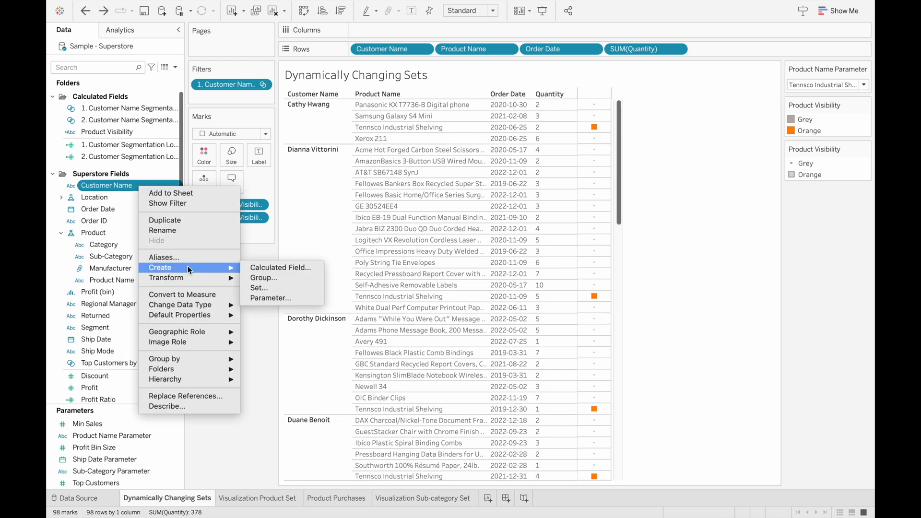
click(259, 287)
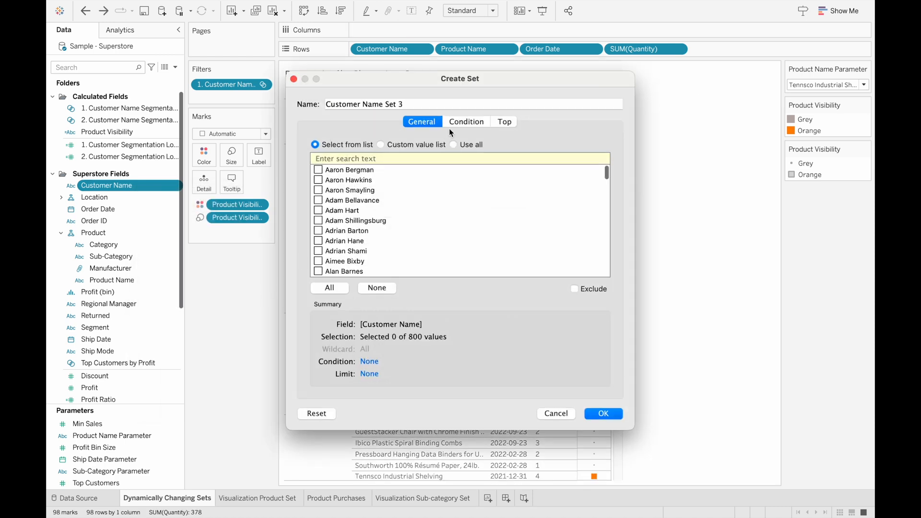
Define the set by condition: 1. Customer Segmentation Logic summed to at least 1
click(466, 122)
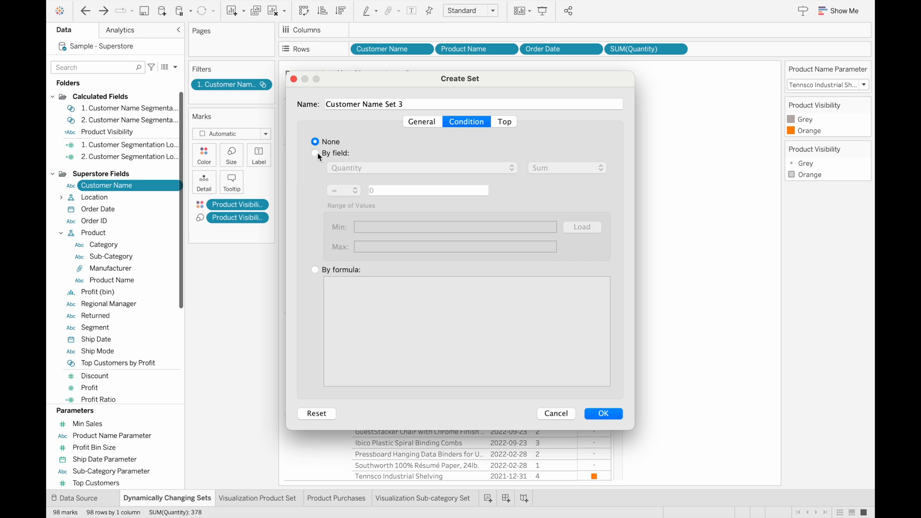
click(420, 168)
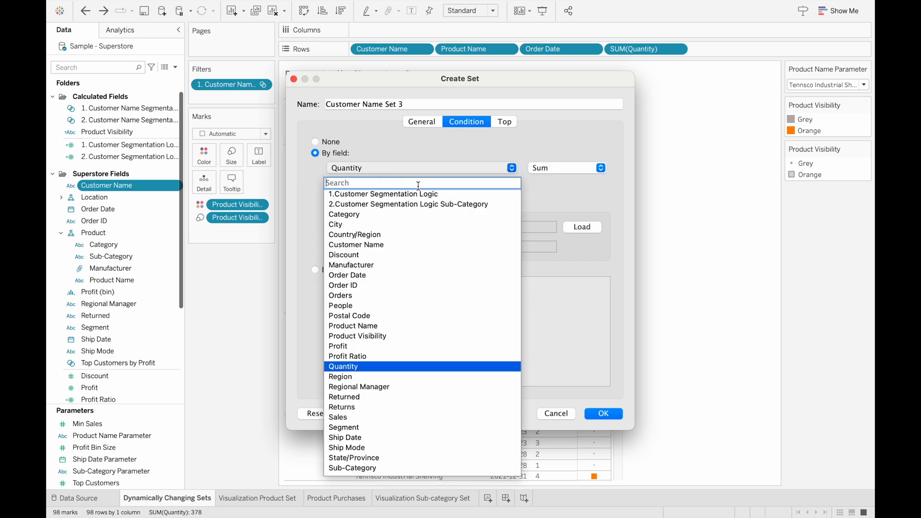
click(382, 194)
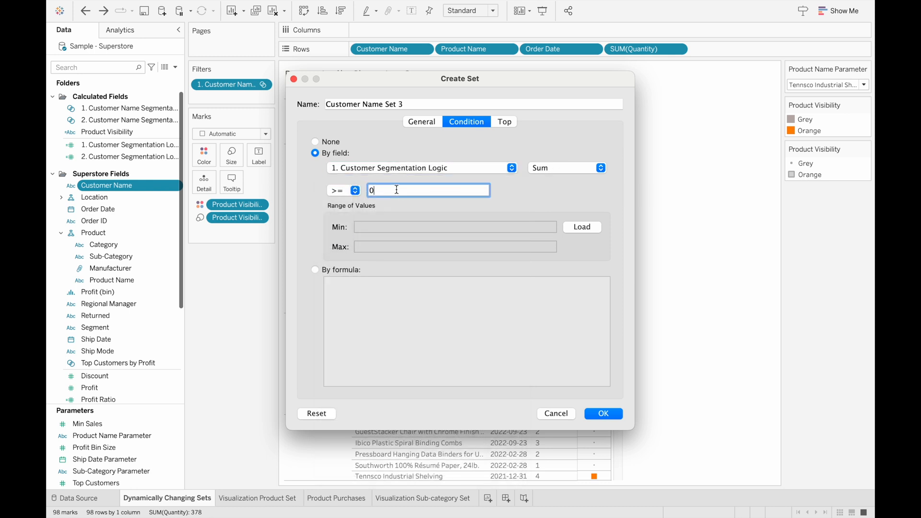
text(1)
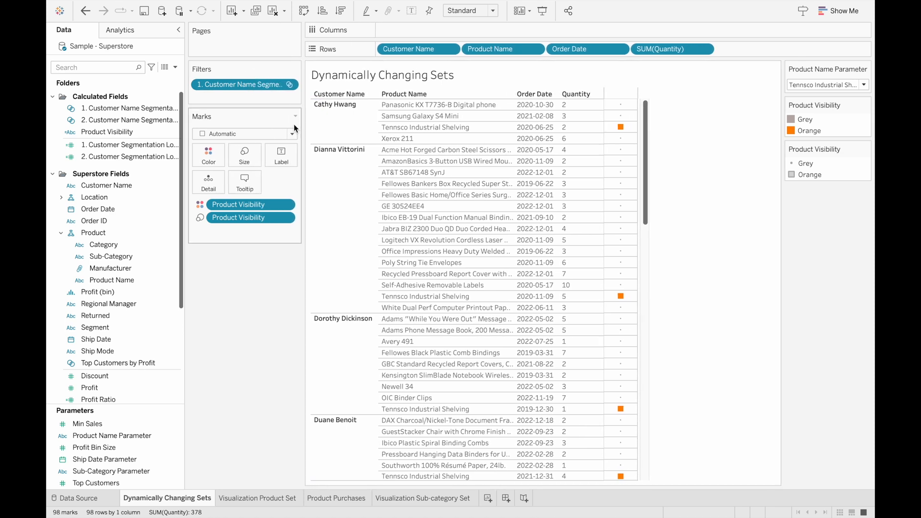
mouse_move(619, 127)
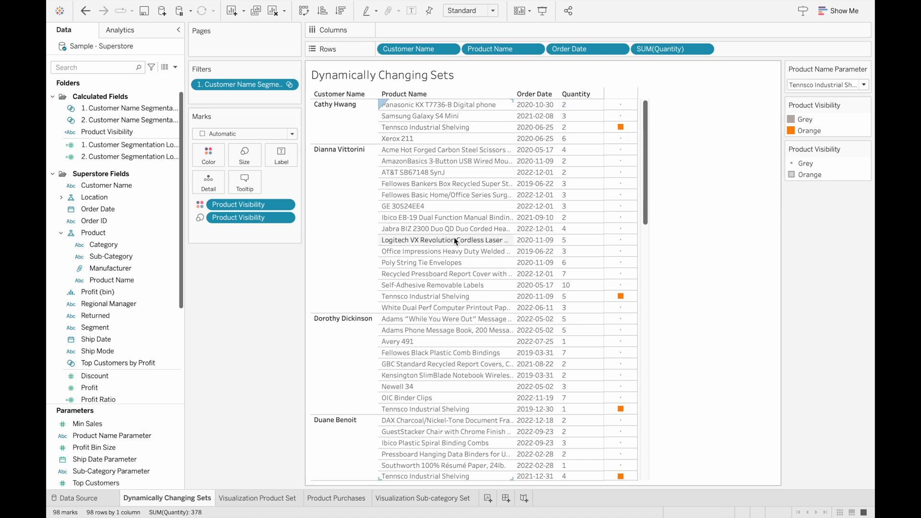
scroll(down, 3)
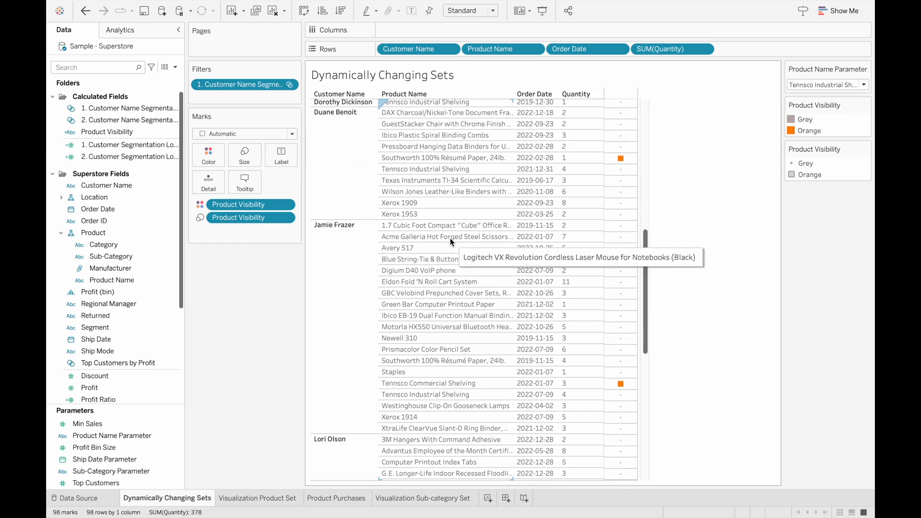
scroll(down, 3)
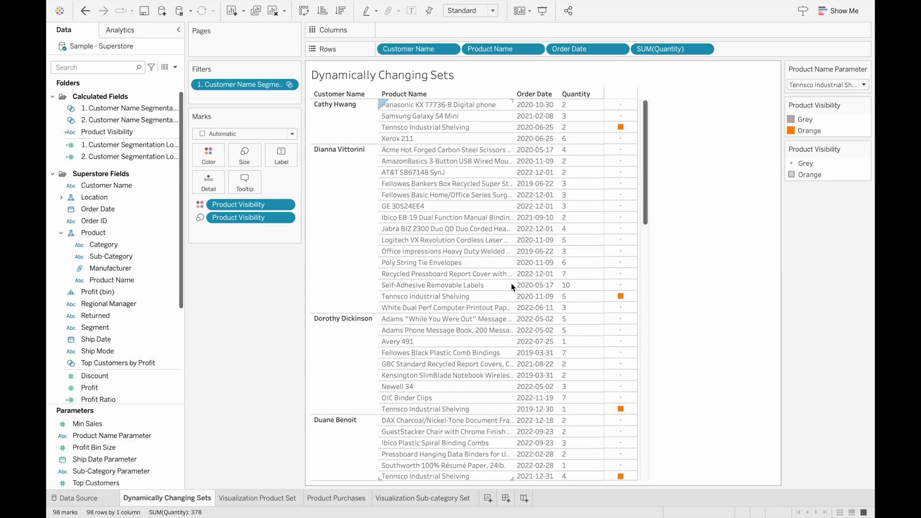
mouse_move(438, 232)
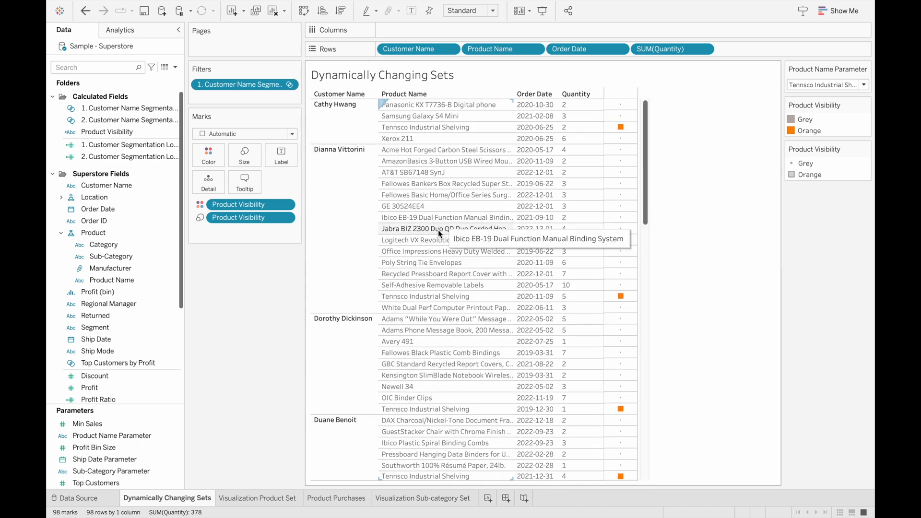
mouse_move(437, 229)
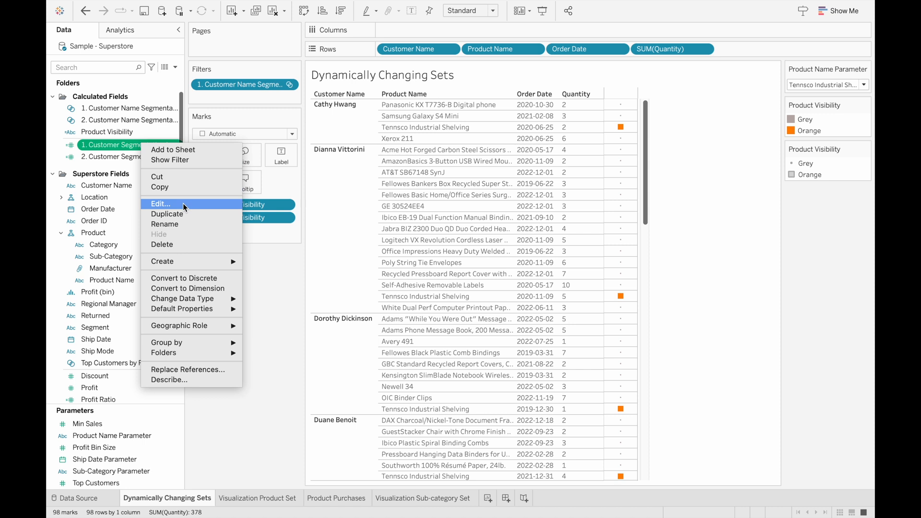
Add AND YEAR([Order Date]) >= condition to 1. Customer Segmentation Logic, cutting the table to 49 rows
click(160, 203)
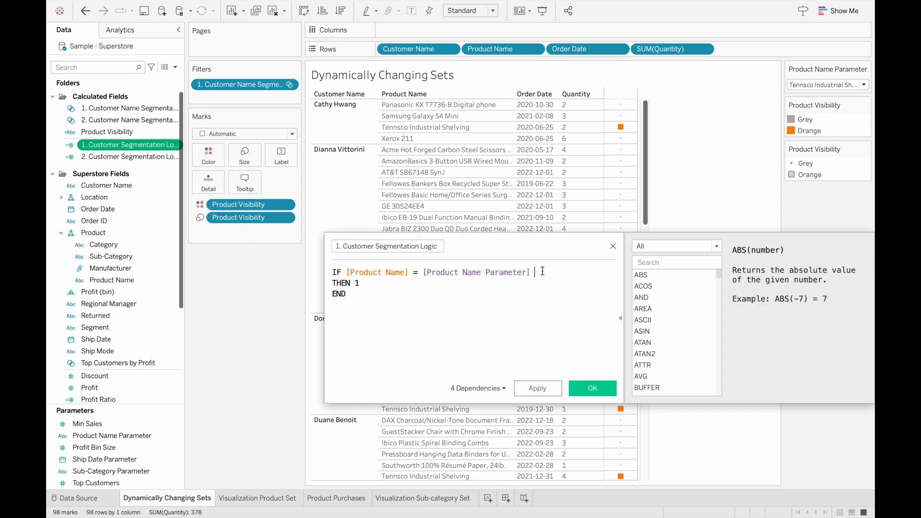
text(AND Y)
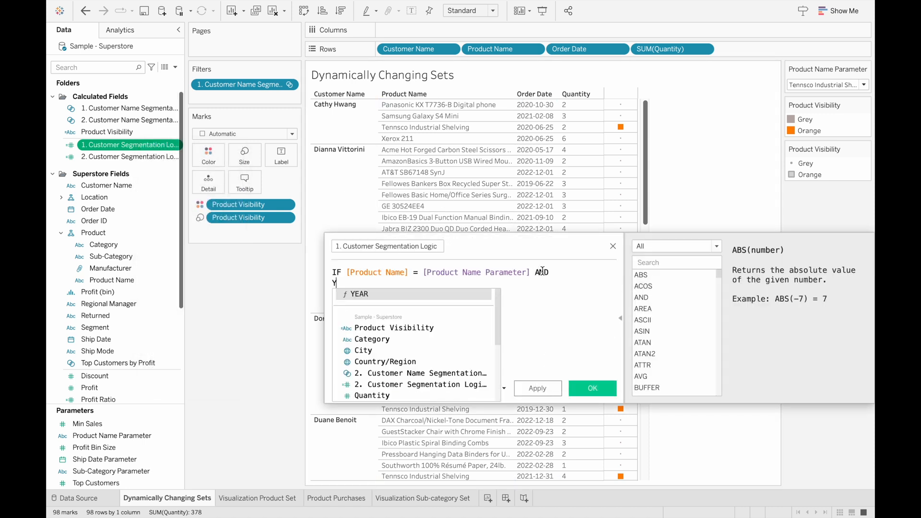
text(EAR(Order)
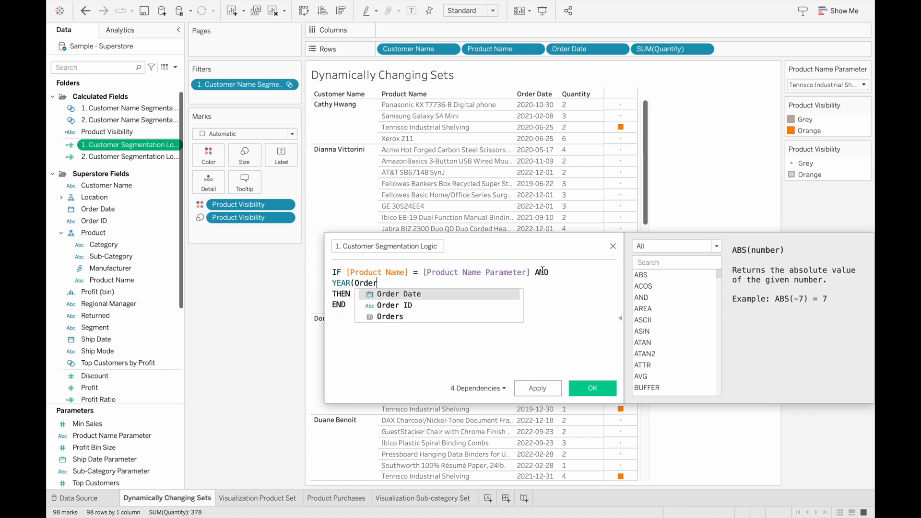
text([Order Date]) >= 202)
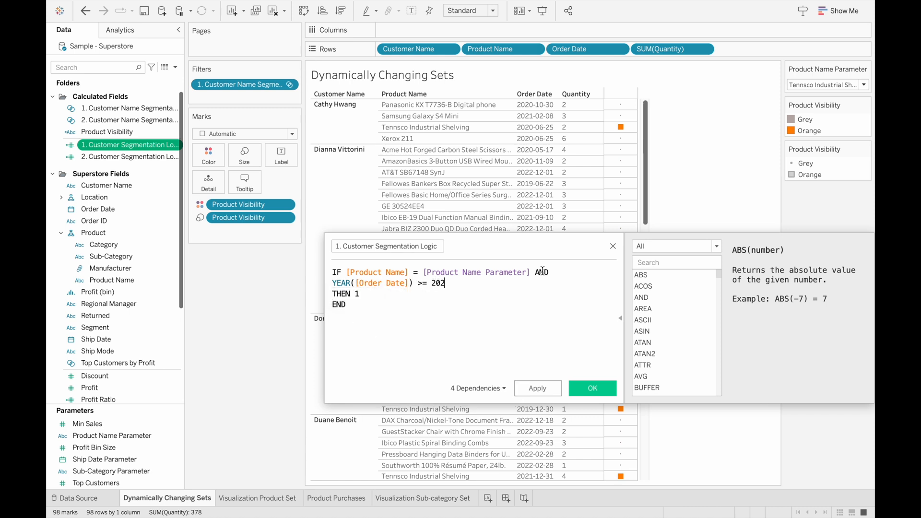
click(592, 389)
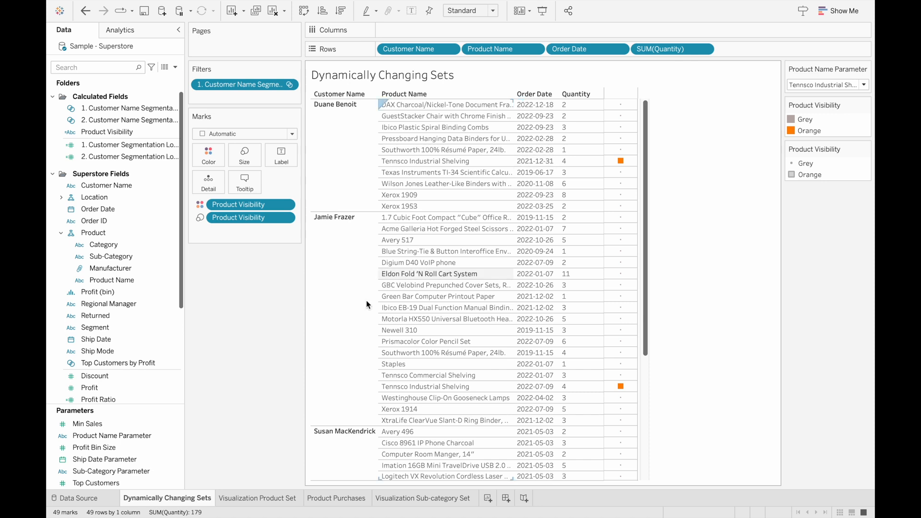
On the Visualization Product Set scatter plot try Stackable Trays as the product, then move to the Product Purchases bar chart
click(259, 498)
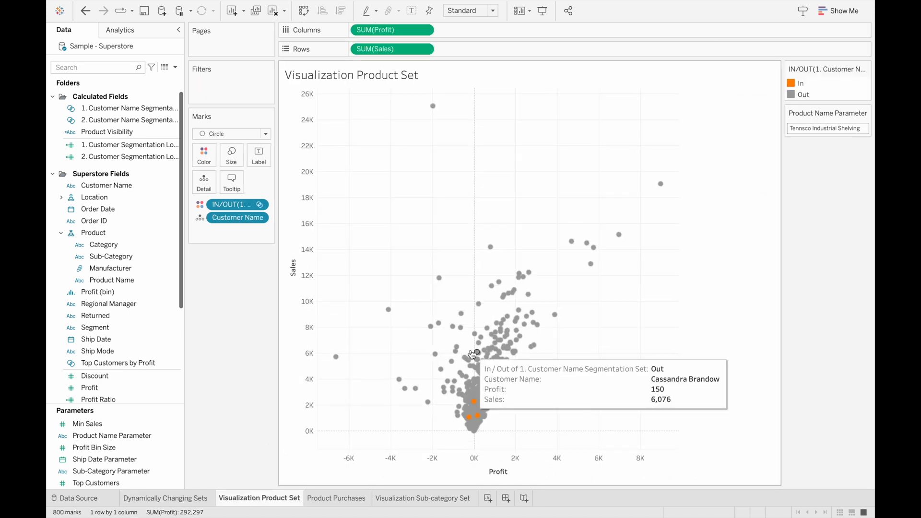
mouse_move(484, 411)
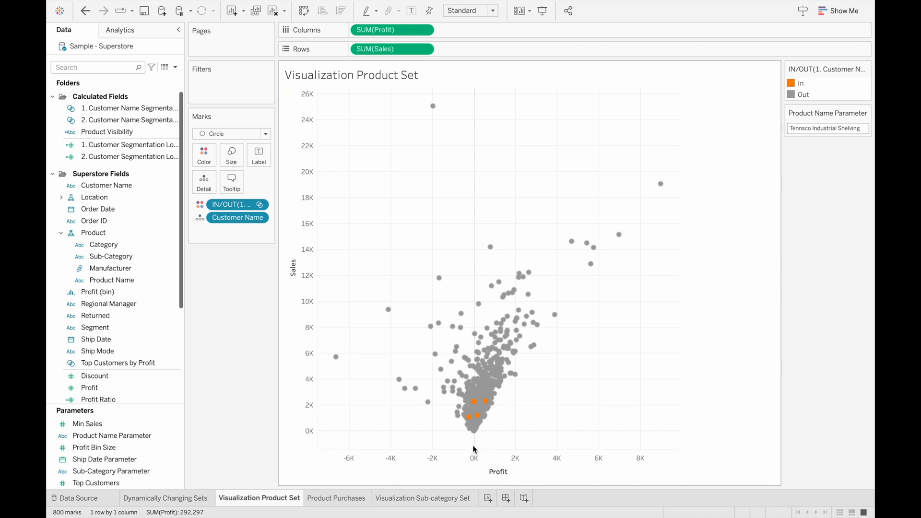
mouse_move(520, 443)
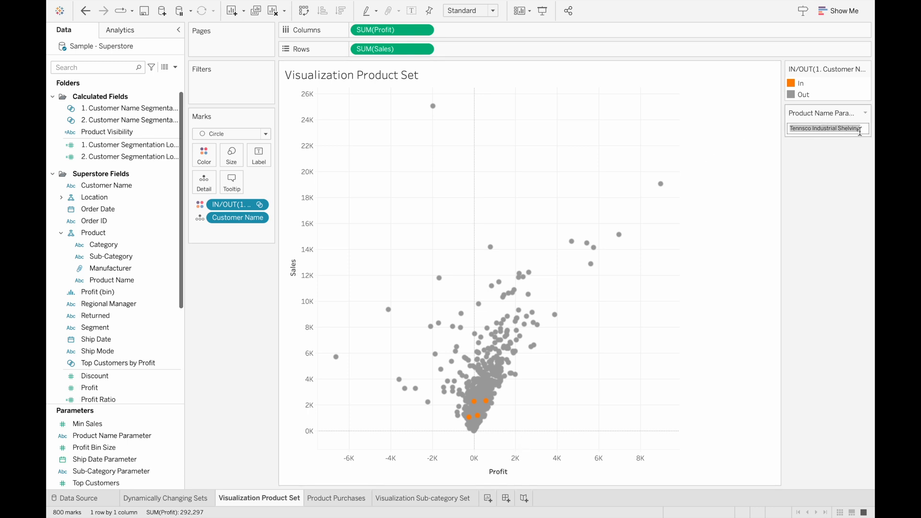
text(Stackable Trays)
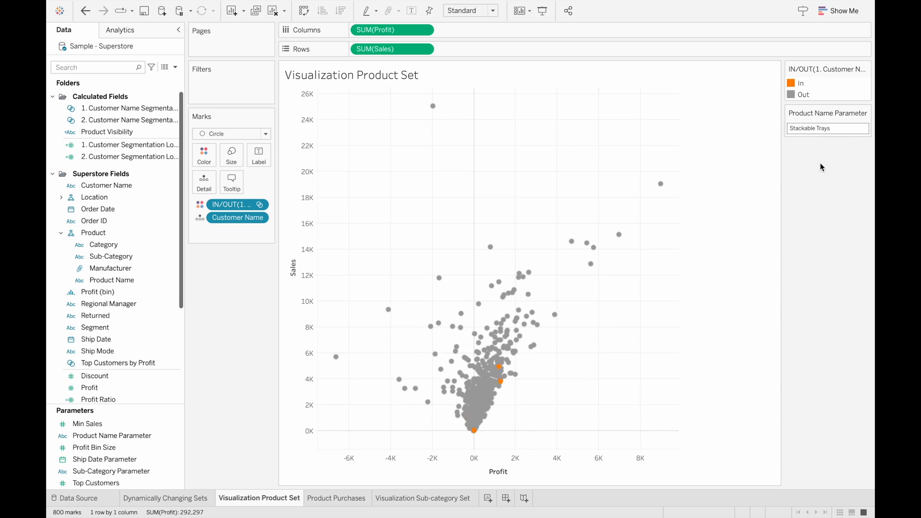
mouse_move(504, 365)
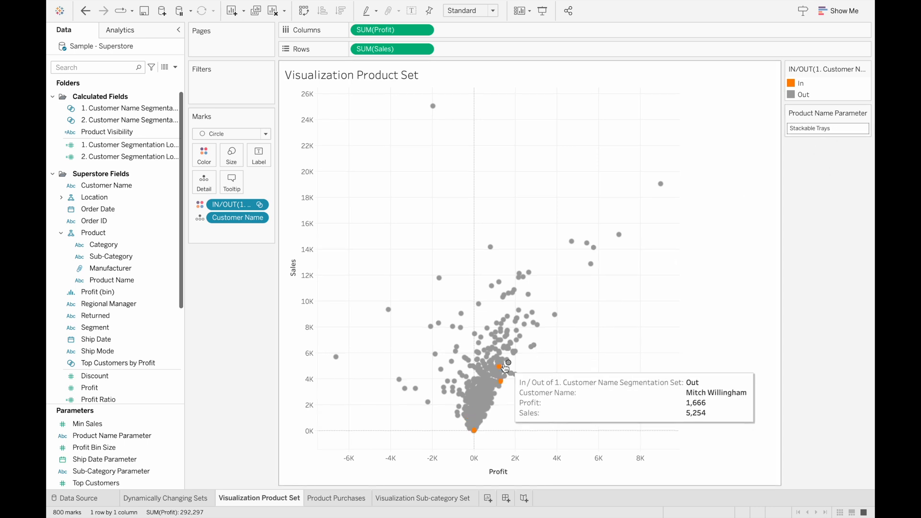
mouse_move(504, 376)
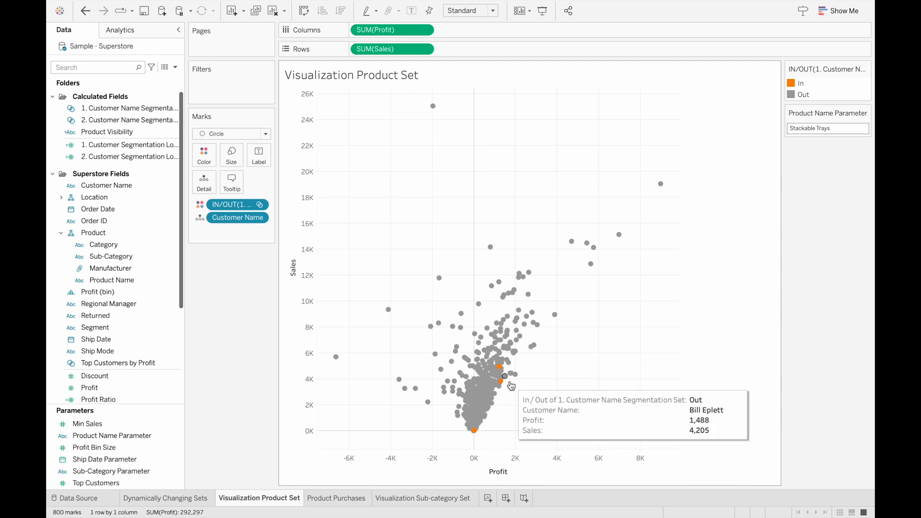
mouse_move(575, 347)
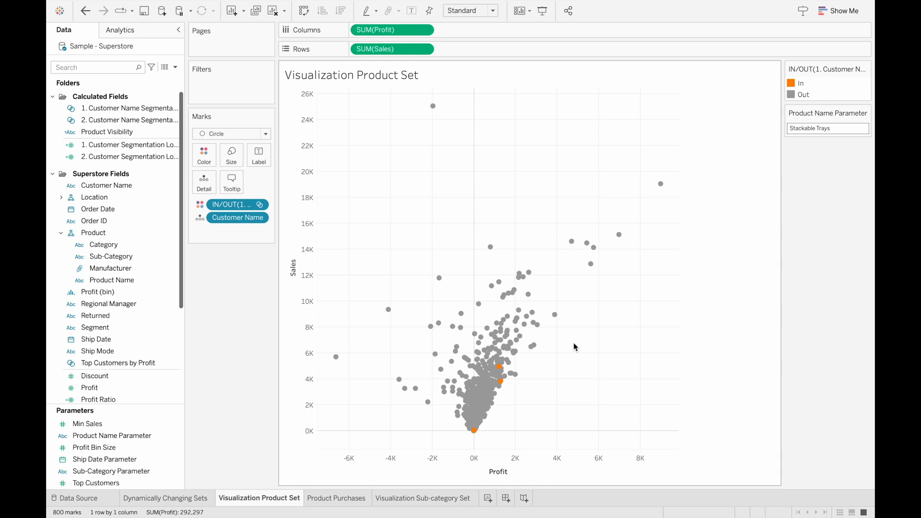
mouse_move(333, 498)
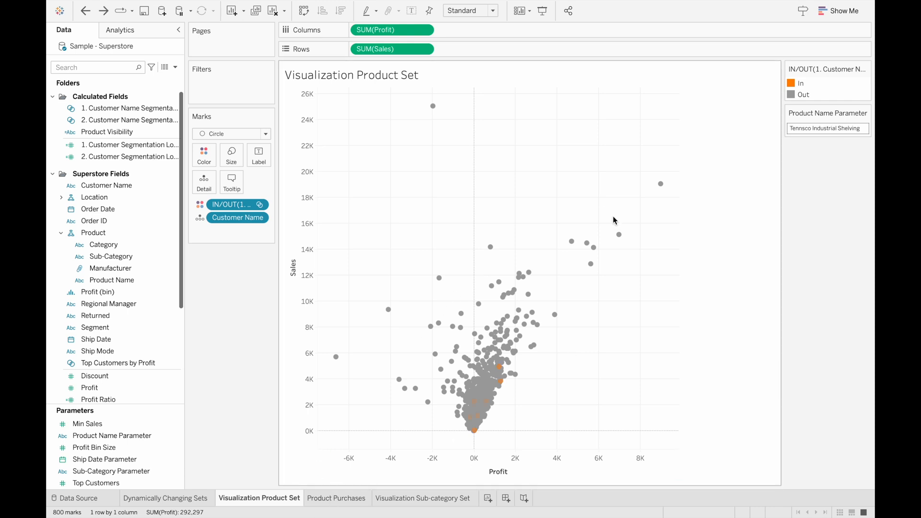
click(337, 498)
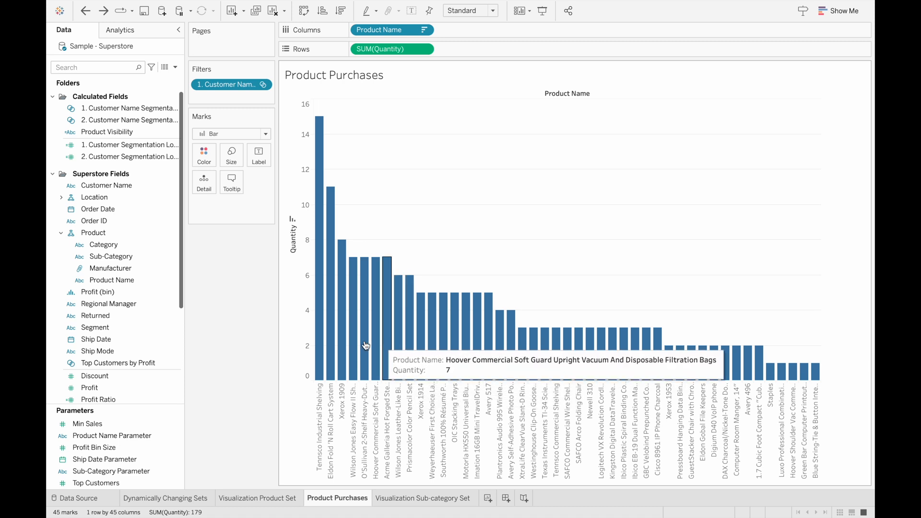
mouse_move(331, 363)
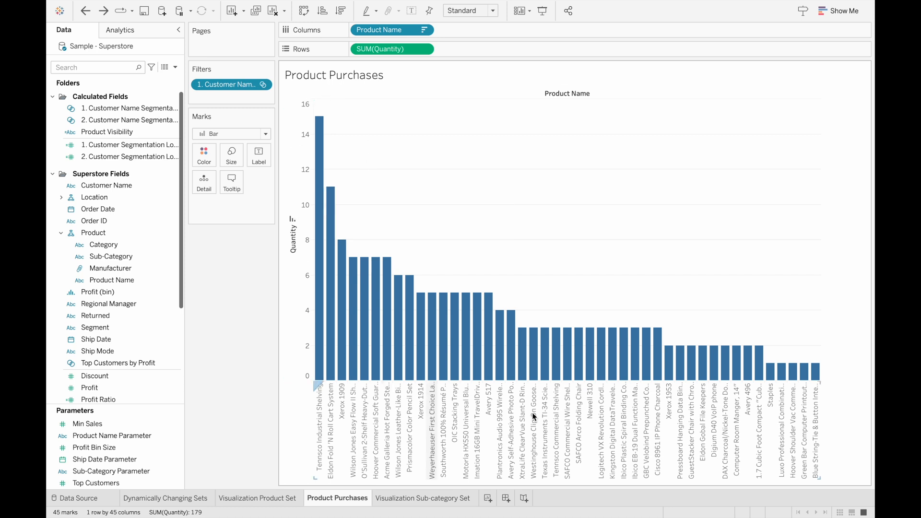
mouse_move(511, 196)
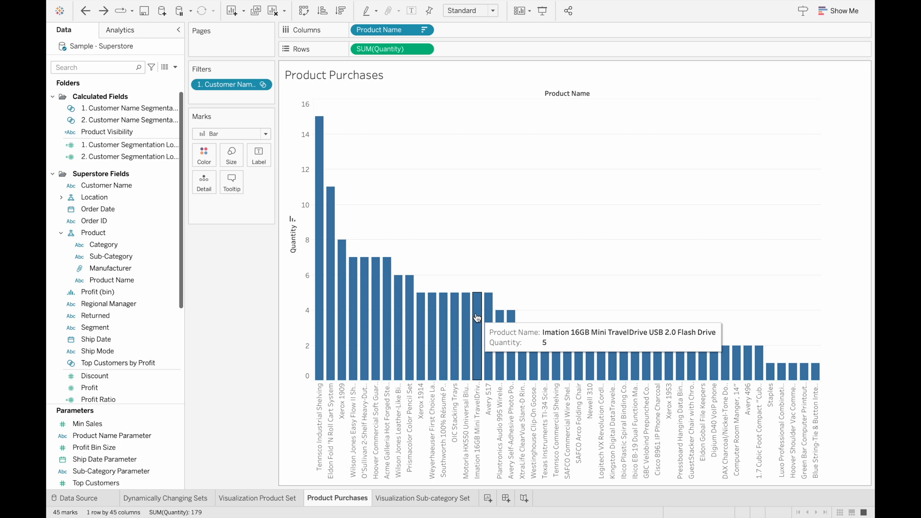
mouse_move(404, 488)
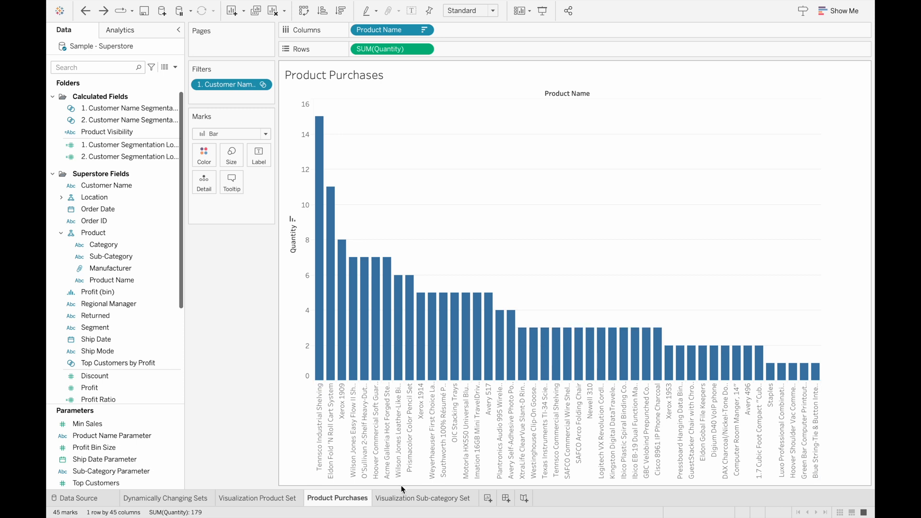
On Visualization Sub-category Set, review 2. Customer Segmentation Logic with YEAR([Order Date]) >= 2021 and confirm it
click(424, 498)
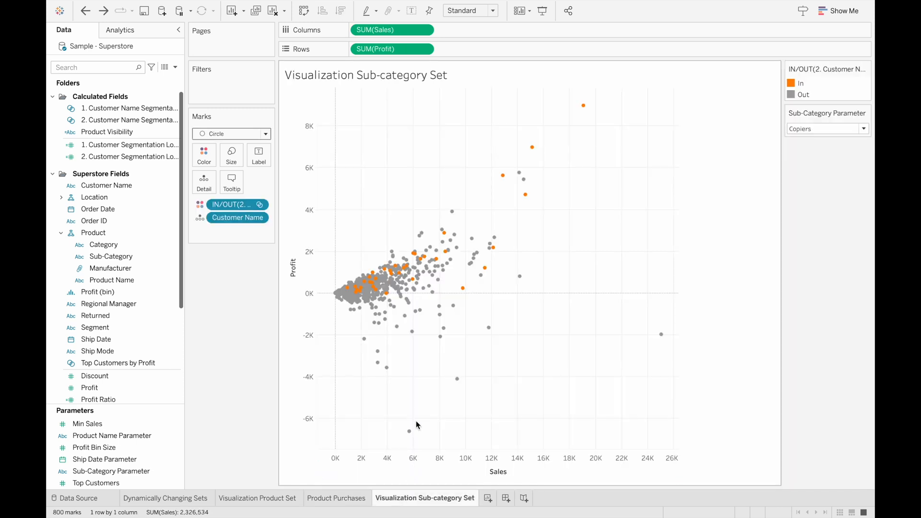
mouse_move(354, 242)
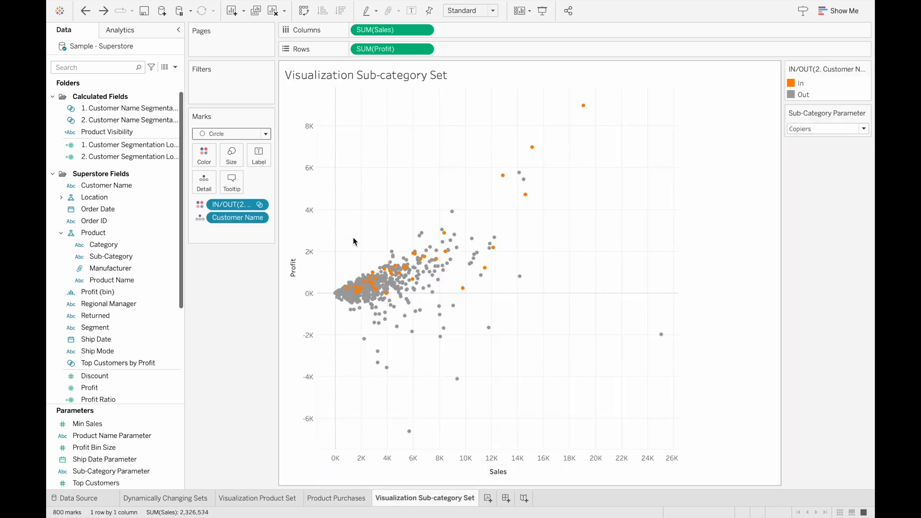
right_click(122, 157)
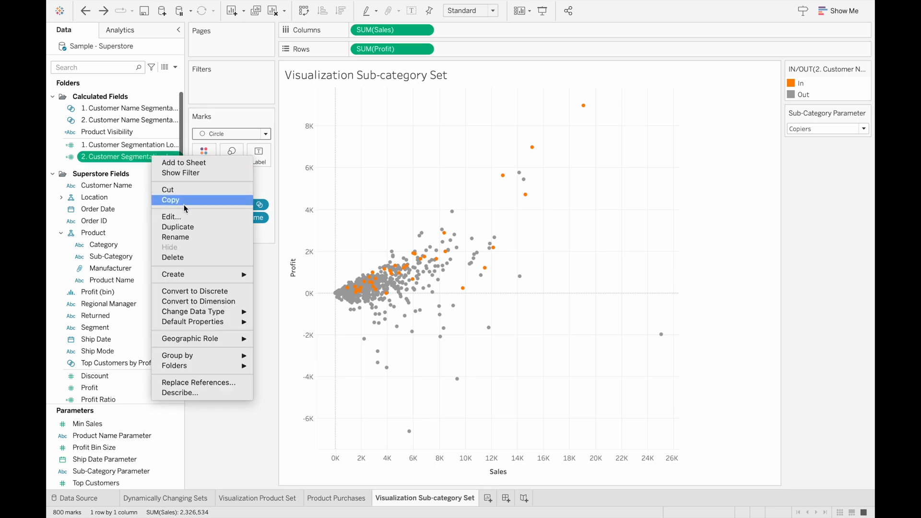
click(171, 217)
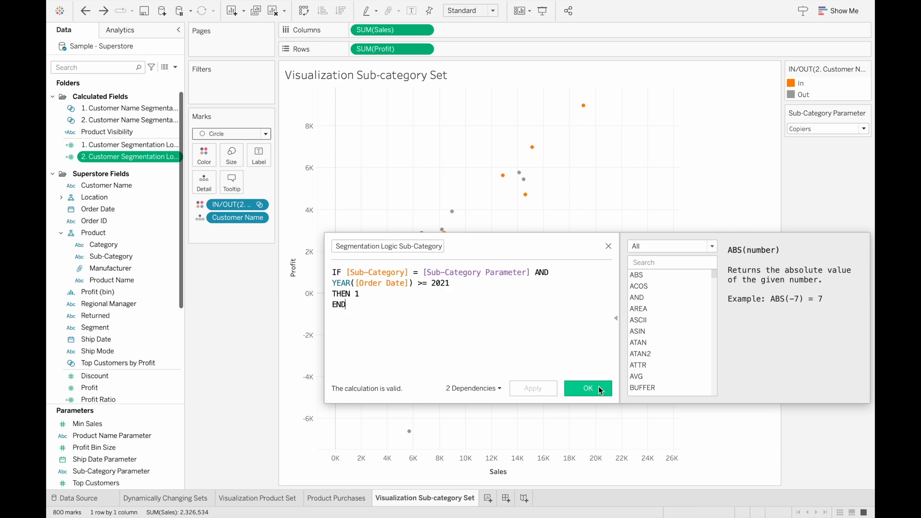
click(587, 389)
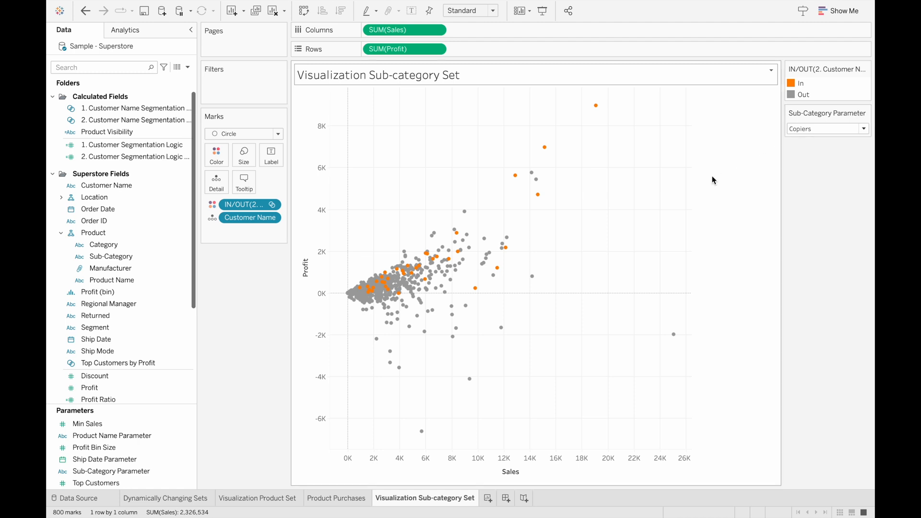
mouse_move(541, 147)
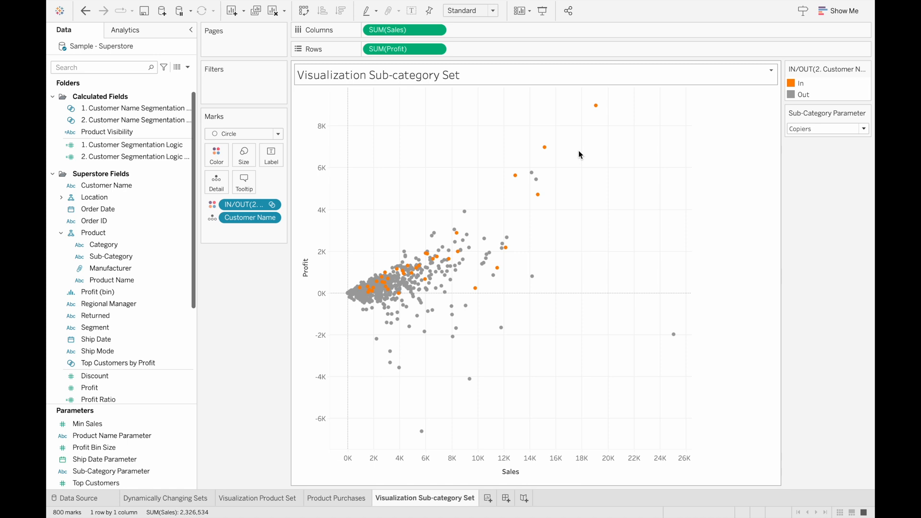
Choose Furnishings in the Sub-Category Parameter so the scatter plot highlights that customer set
click(864, 128)
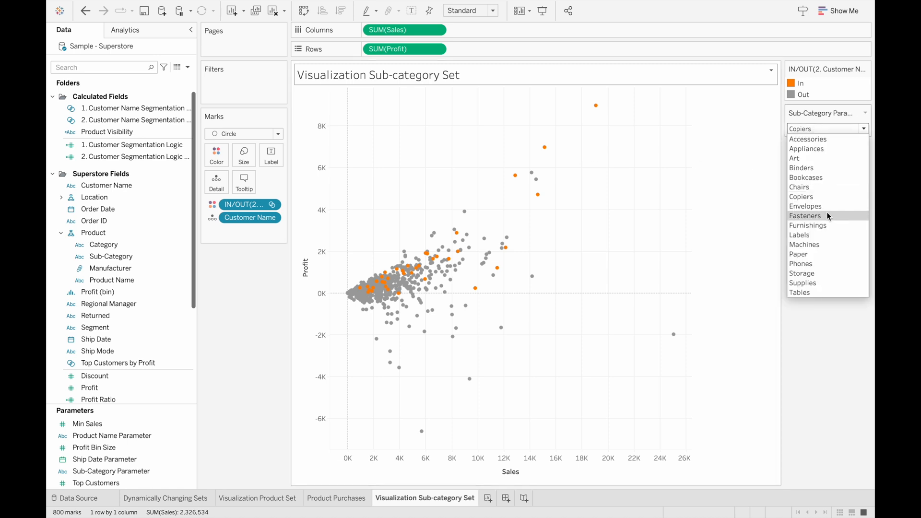
click(808, 225)
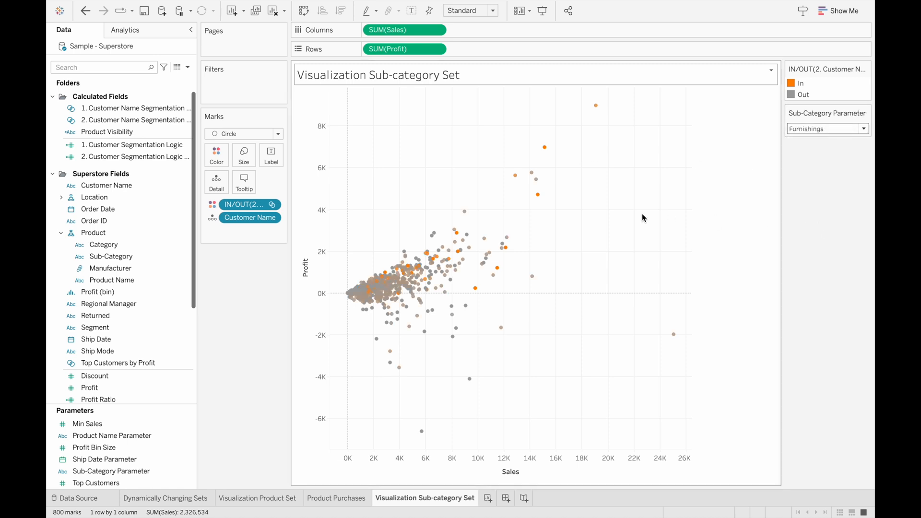